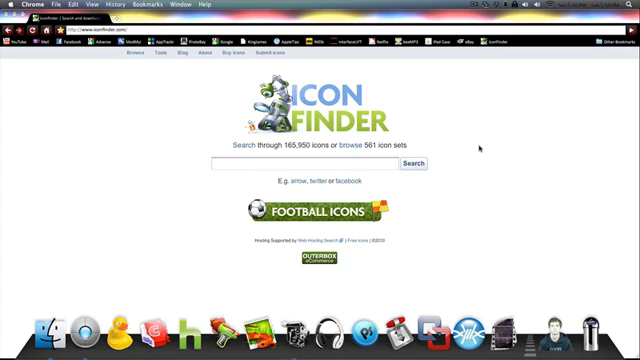
mouse_move(481, 143)
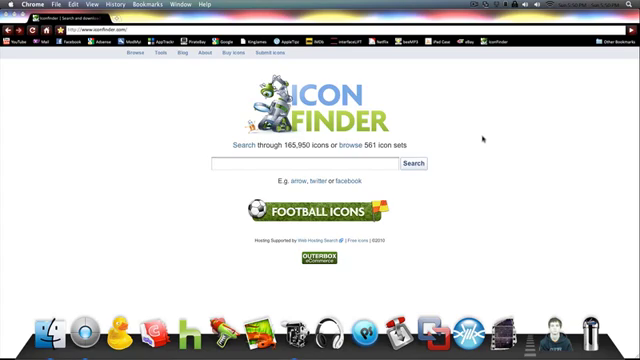
mouse_move(482, 138)
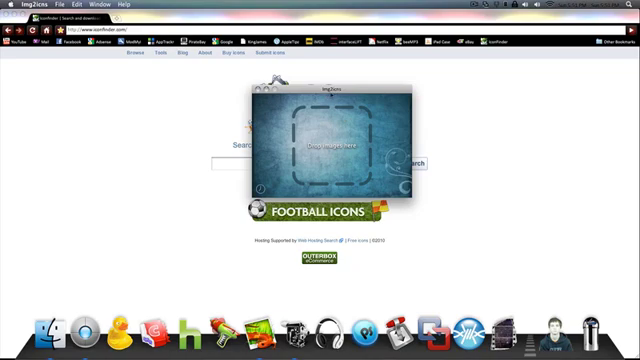
mouse_move(255, 305)
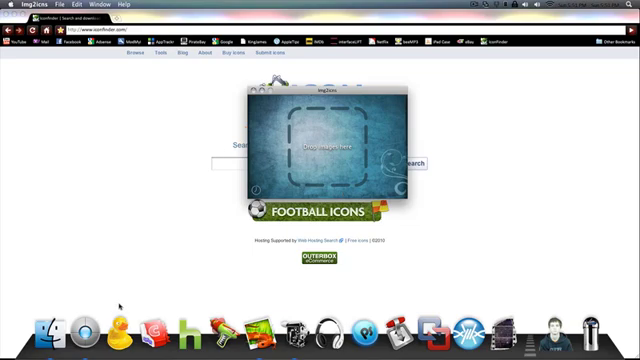
mouse_move(322, 160)
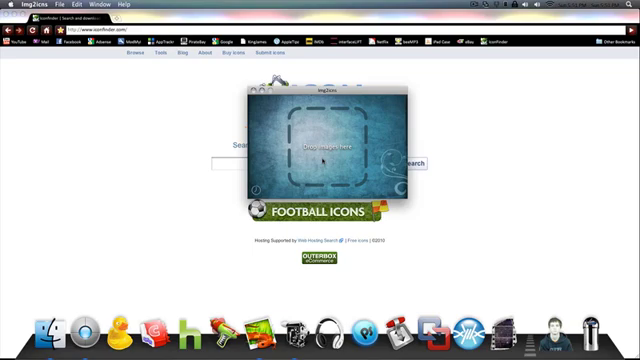
mouse_move(323, 159)
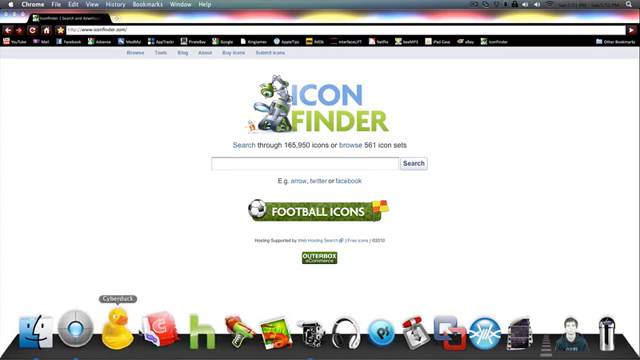
mouse_move(140, 300)
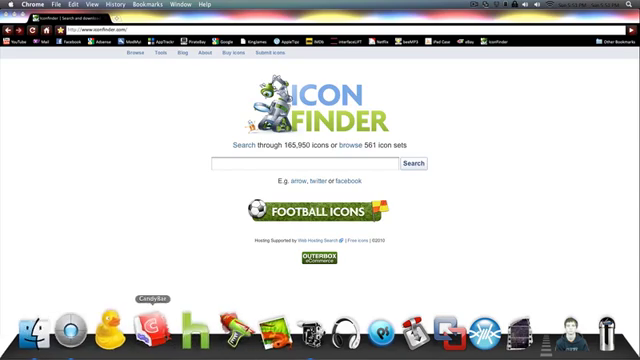
- Search Iconfinder for 'safari' and move to the second page of results
type("s")
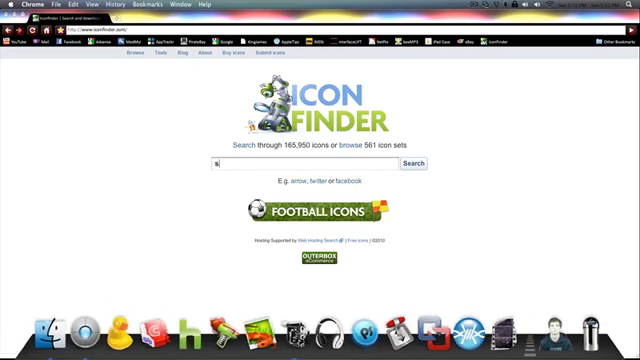
type("safari")
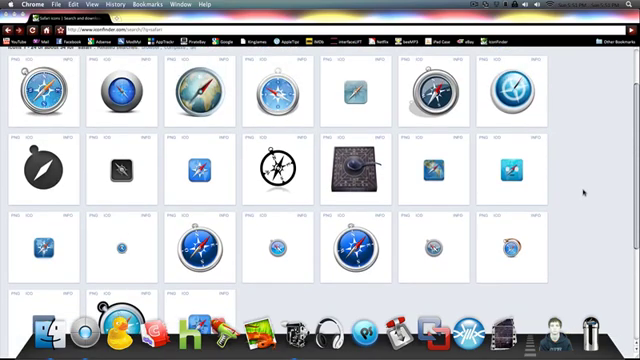
scroll("down", 3)
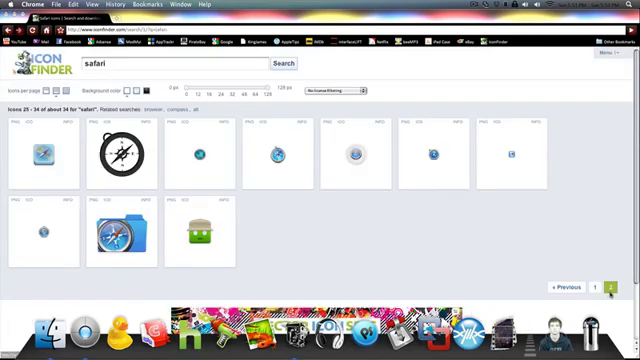
left_click(567, 289)
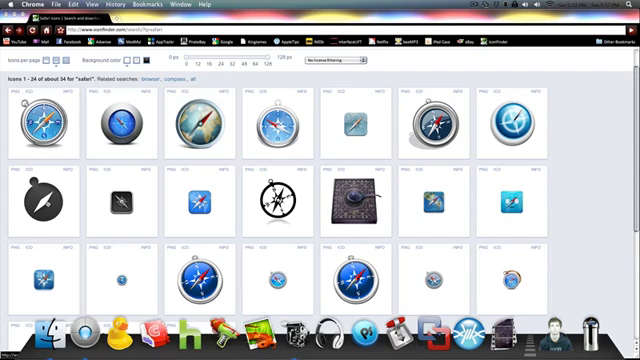
mouse_move(50, 203)
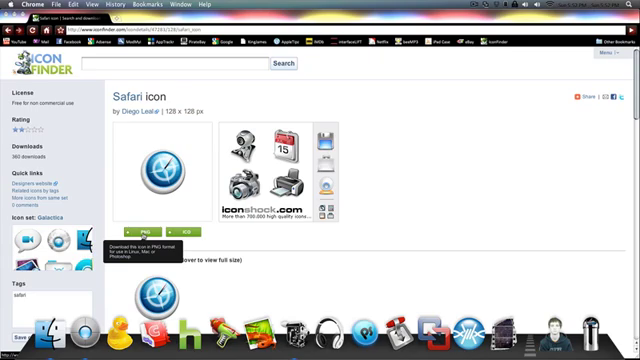
- Download the Galactica-set Safari icon by Diego Leal as a PNG
left_click(142, 229)
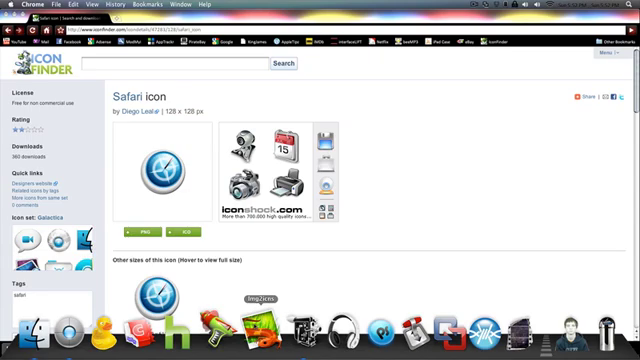
mouse_move(360, 235)
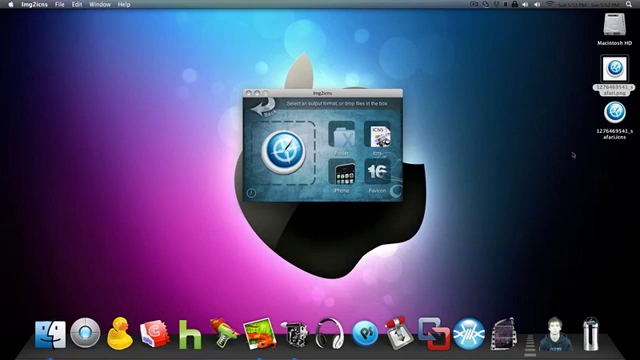
- Convert the Safari PNG to an .icns file on the desktop and quit Img2icns
left_click(28, 5)
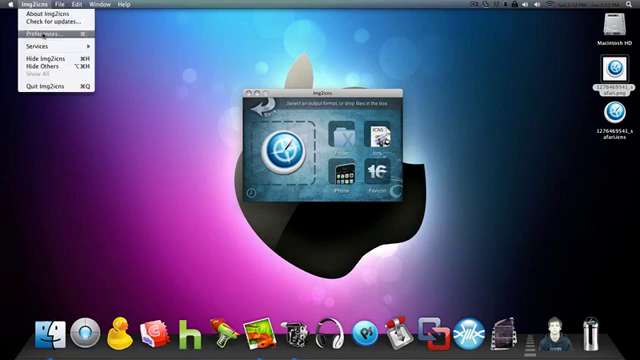
left_click(48, 37)
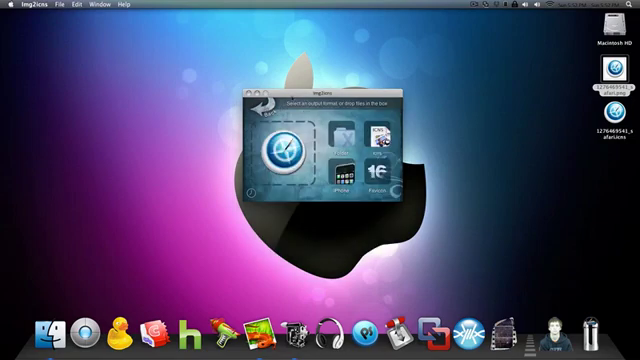
left_click(257, 91)
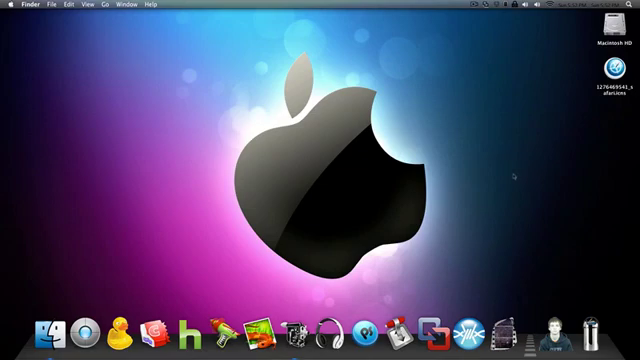
mouse_move(509, 179)
type("Safari")
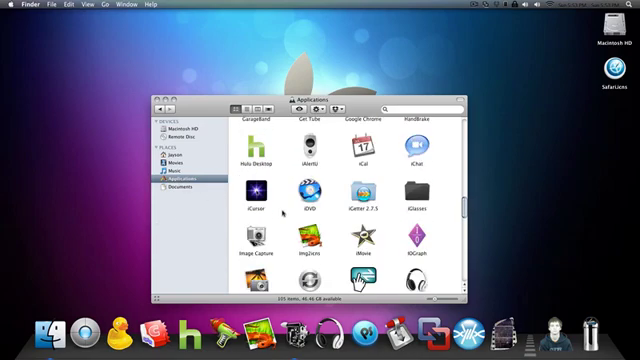
- Show Package Contents on the Safari application in Applications
scroll("down", 3)
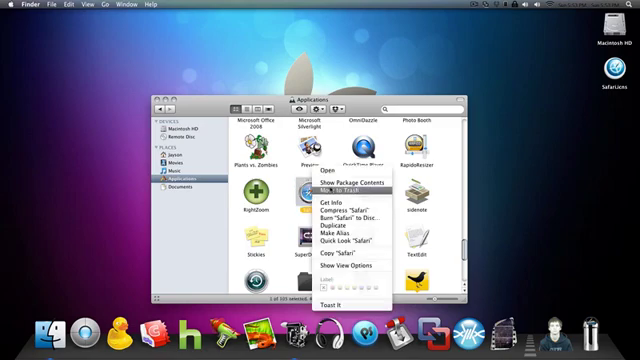
left_click(341, 183)
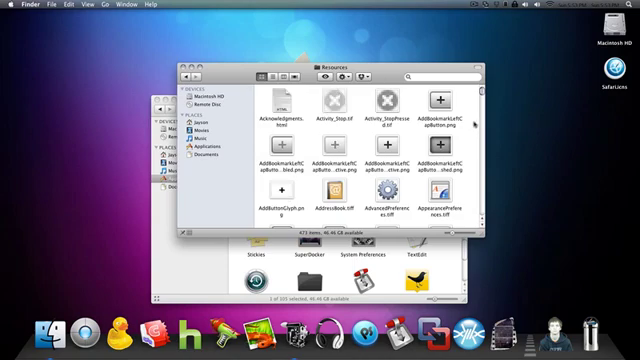
- Locate compass.icns in Safari's Resources folder and copy it to a Backup Icons folder on the desktop
scroll("down", 3)
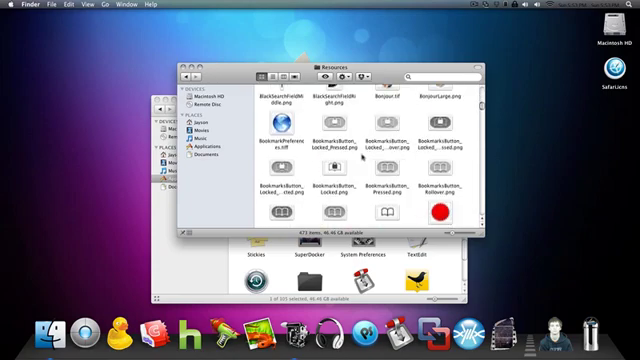
scroll("down", 3)
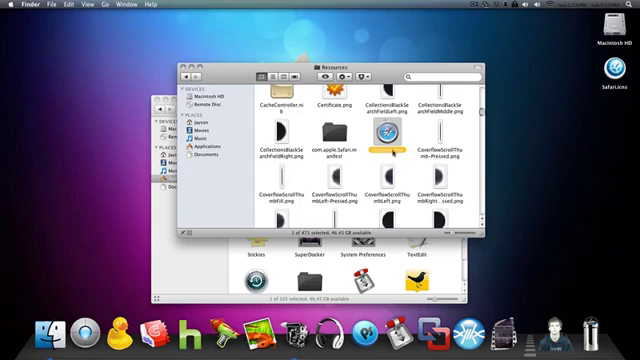
left_click(385, 140)
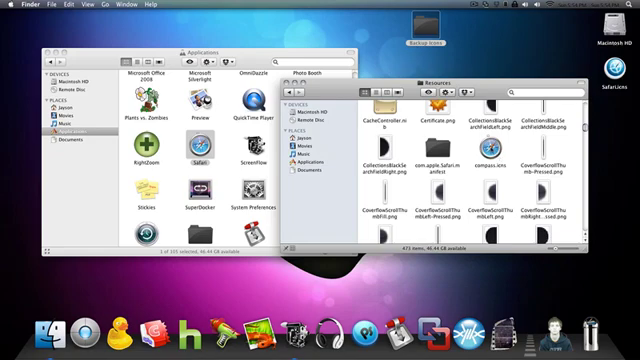
- Move the renamed compass.icns from the desktop into Resources, replacing Safari's original icon
left_click(483, 123)
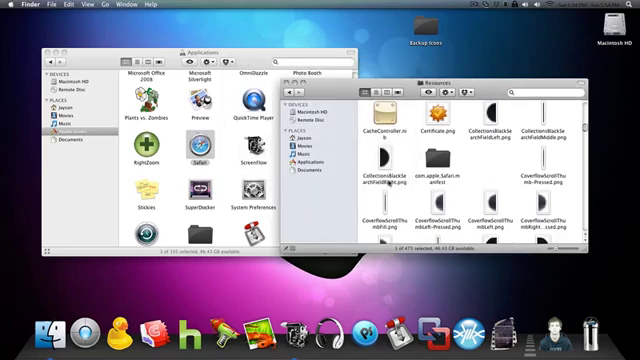
scroll("down", 3)
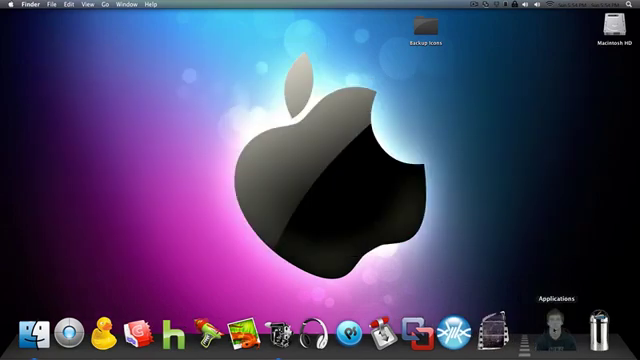
- Show the Applications stack from the Dock to reveal Safari's new blue icon
left_click(589, 323)
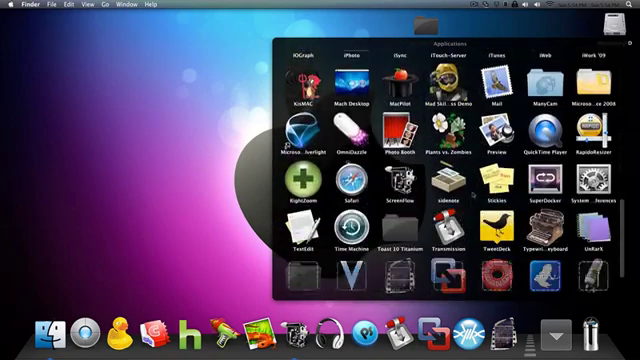